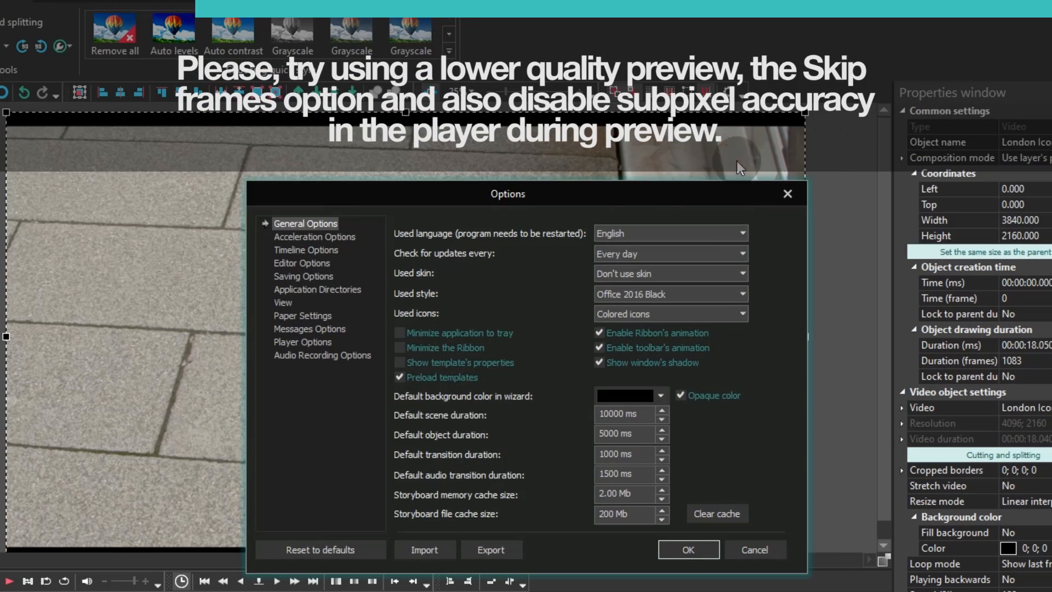
# - In Player Options, try the frame skipping choices and leave 'Do not skip frames'
pyautogui.click(302, 342)
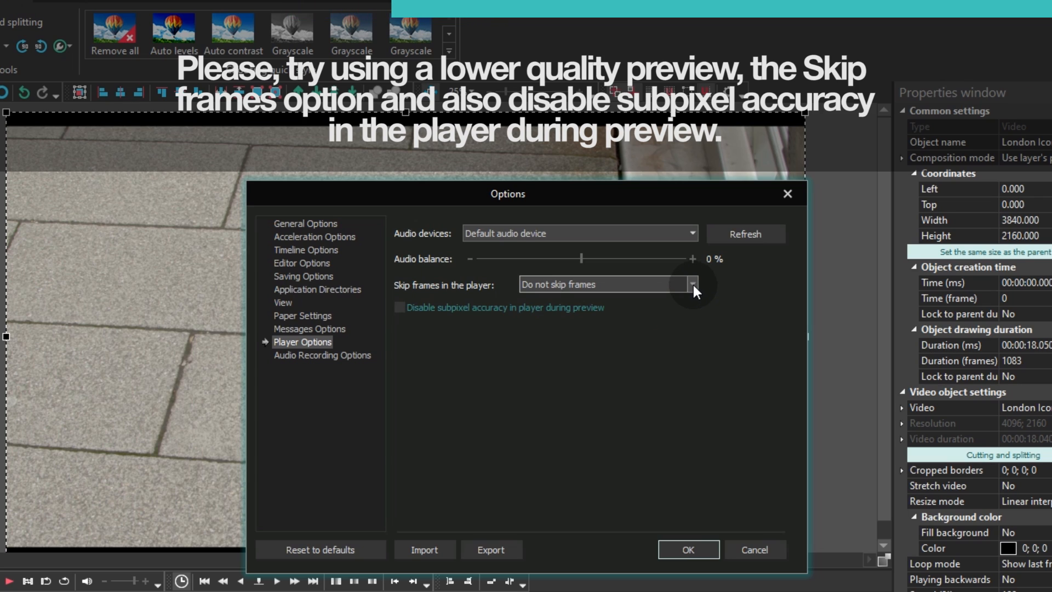
pyautogui.click(690, 283)
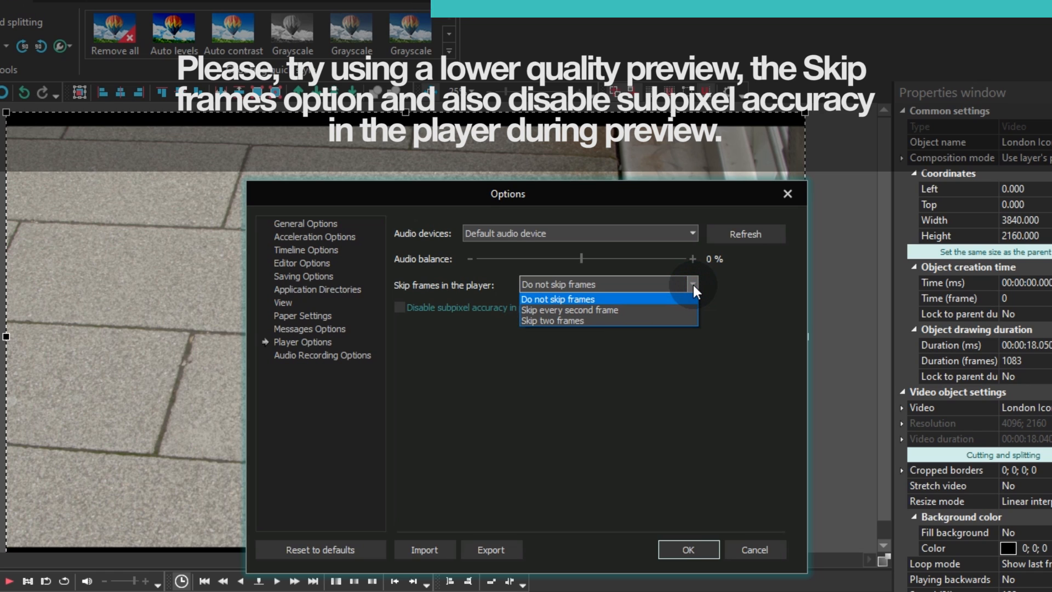
pyautogui.click(569, 310)
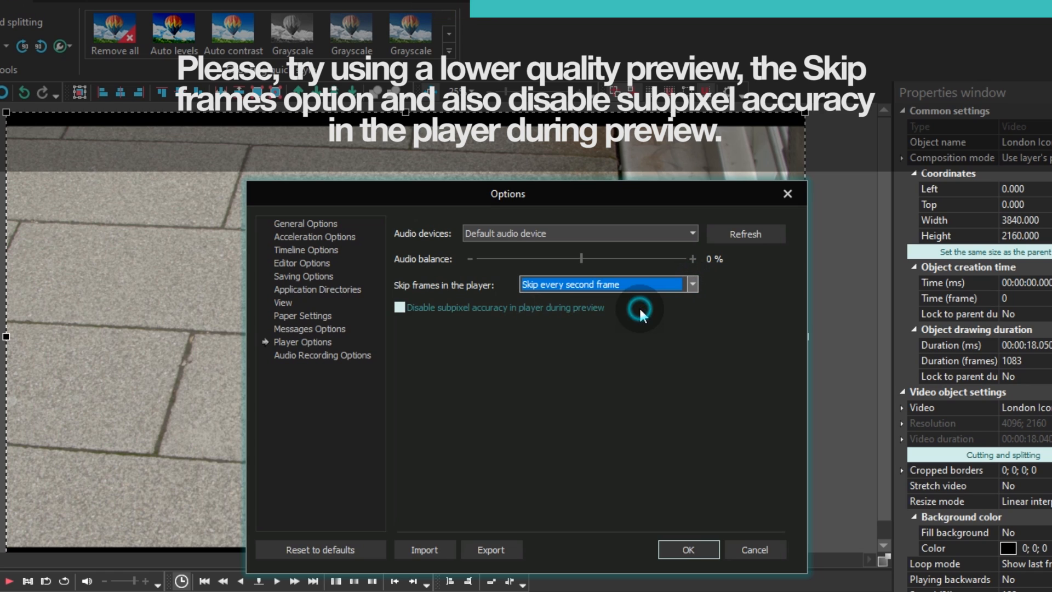
pyautogui.click(691, 282)
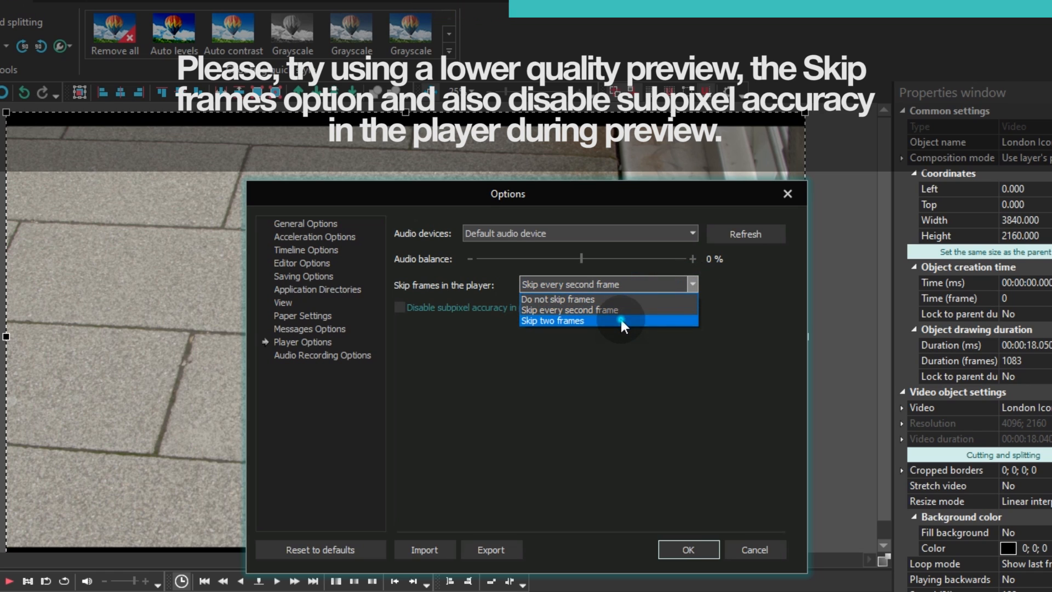
pyautogui.click(550, 321)
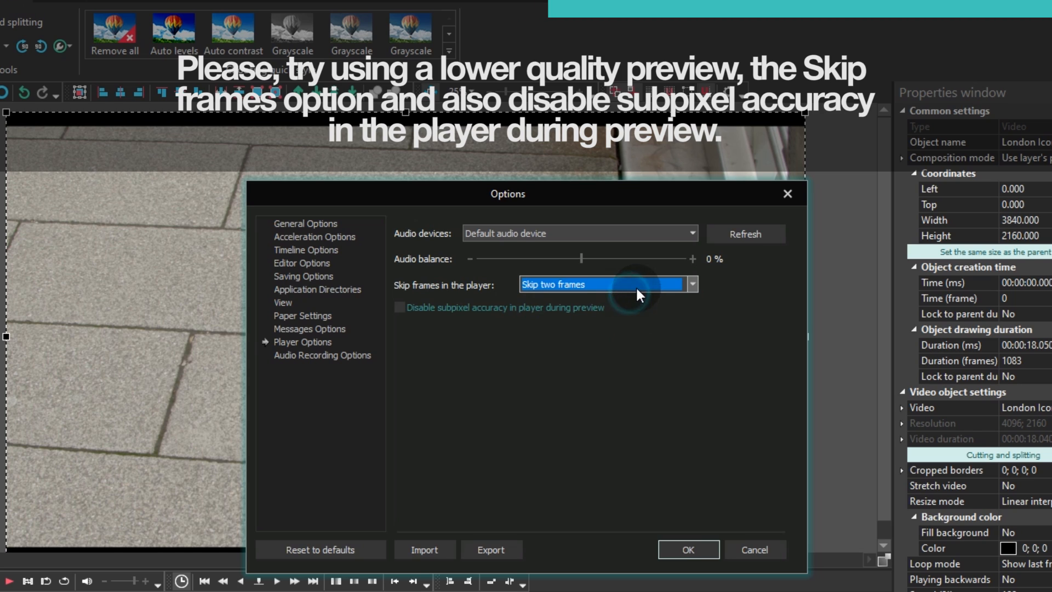
pyautogui.click(602, 284)
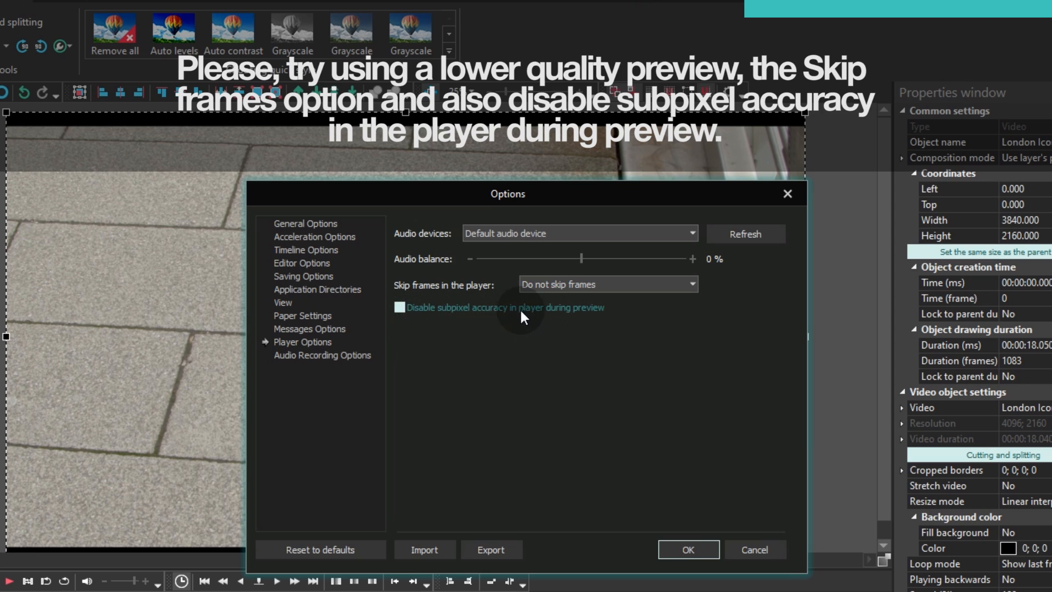
pyautogui.moveTo(597, 320)
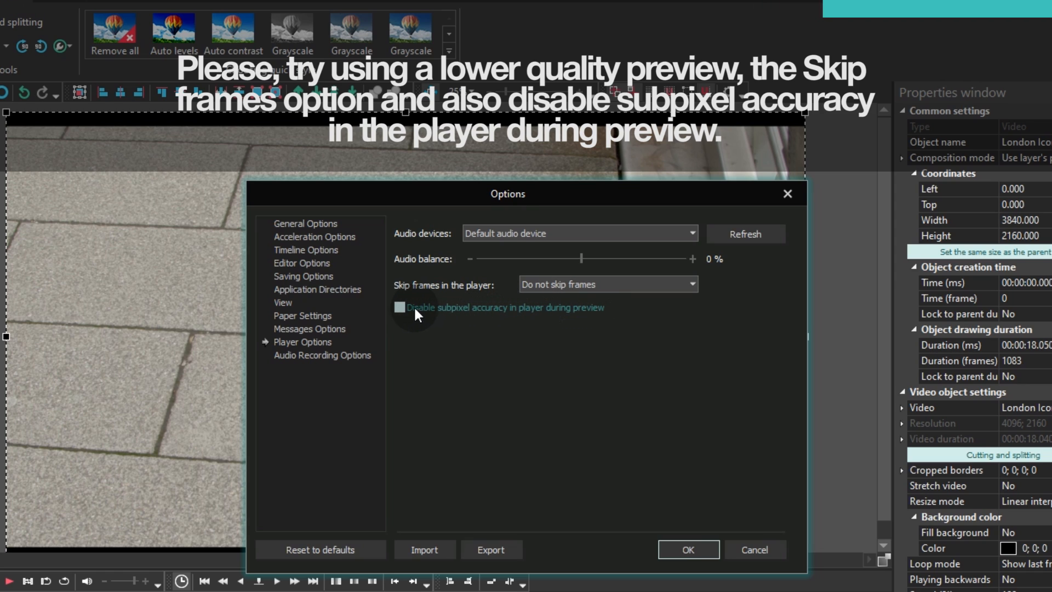
# - Disable subpixel accuracy in player during preview and confirm the options
pyautogui.click(399, 306)
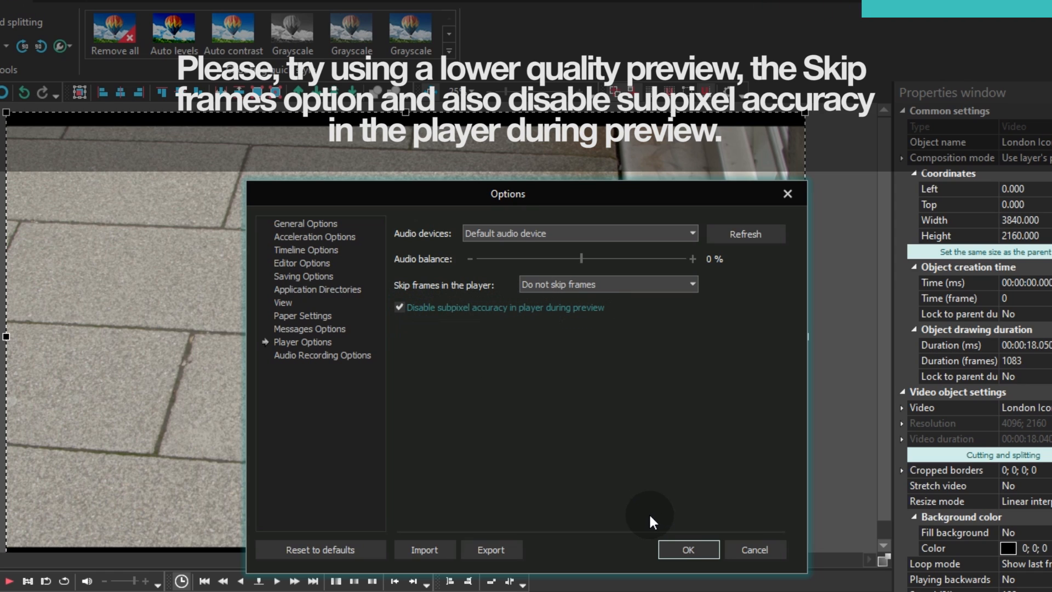
pyautogui.click(687, 548)
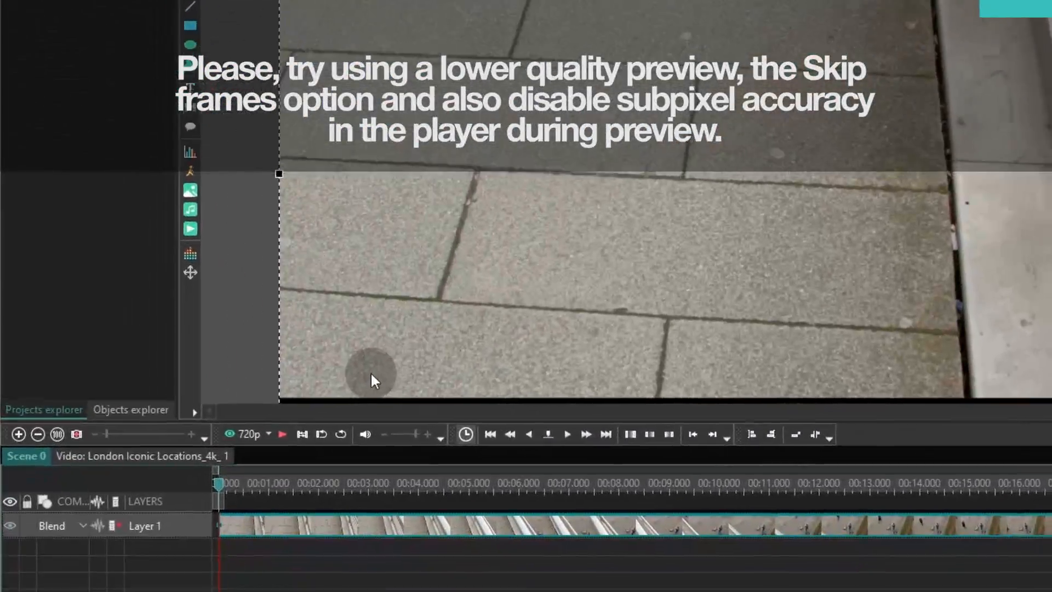
# - Reopen the program Options on the Acceleration Options page
pyautogui.click(252, 433)
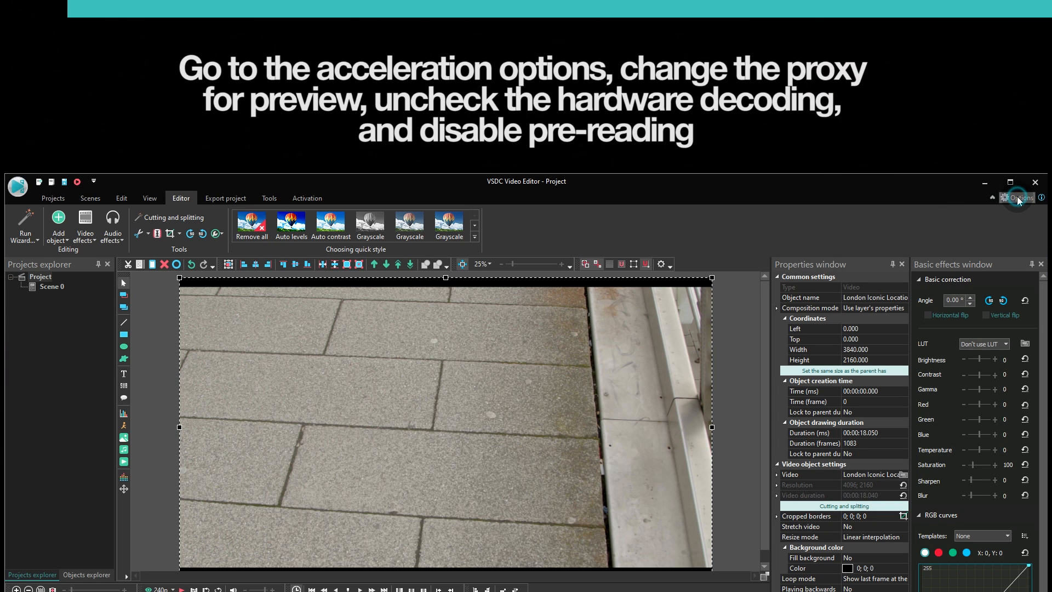
pyautogui.click(1019, 198)
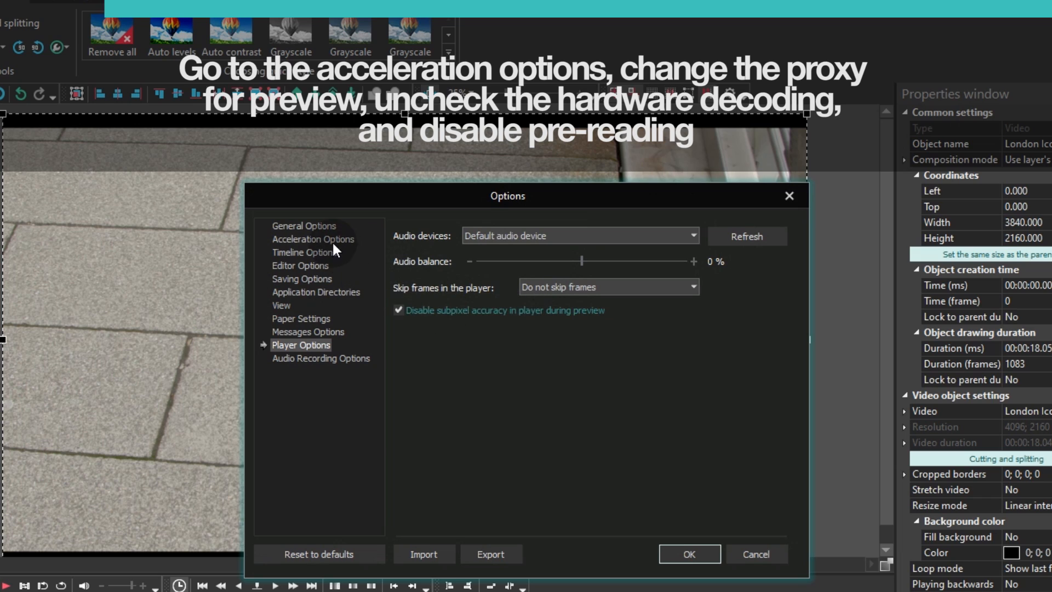
pyautogui.click(314, 240)
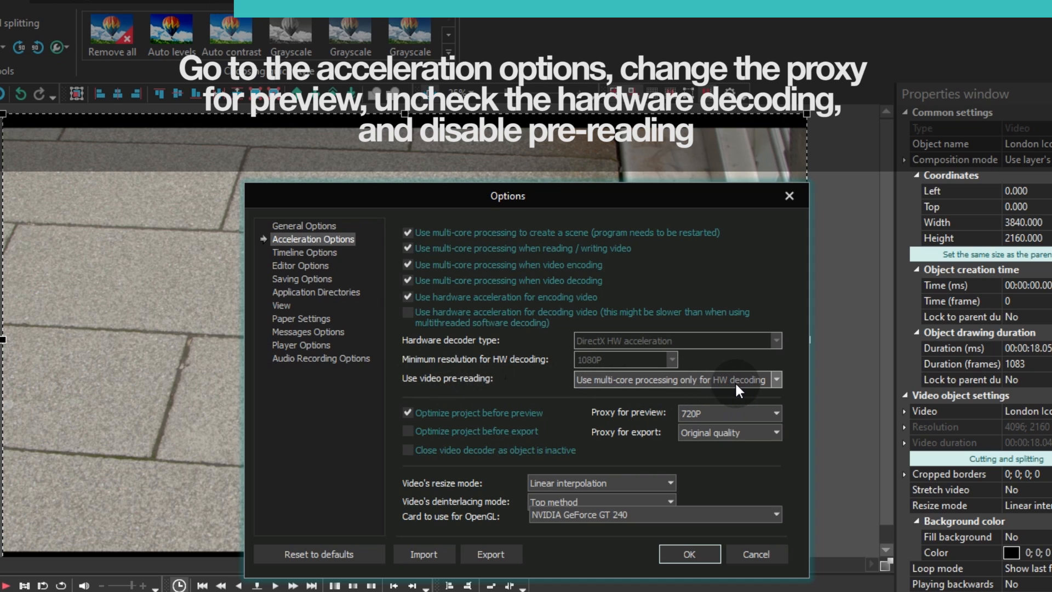
# - Set 'Use video pre-reading' to 'Don't use multi-core processing'
pyautogui.click(775, 379)
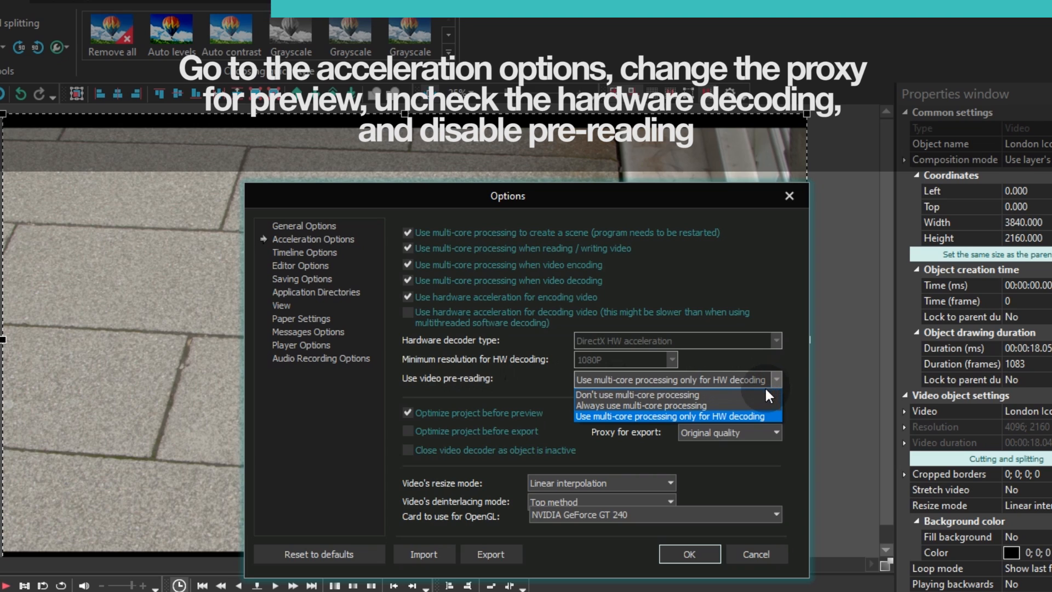
pyautogui.moveTo(657, 393)
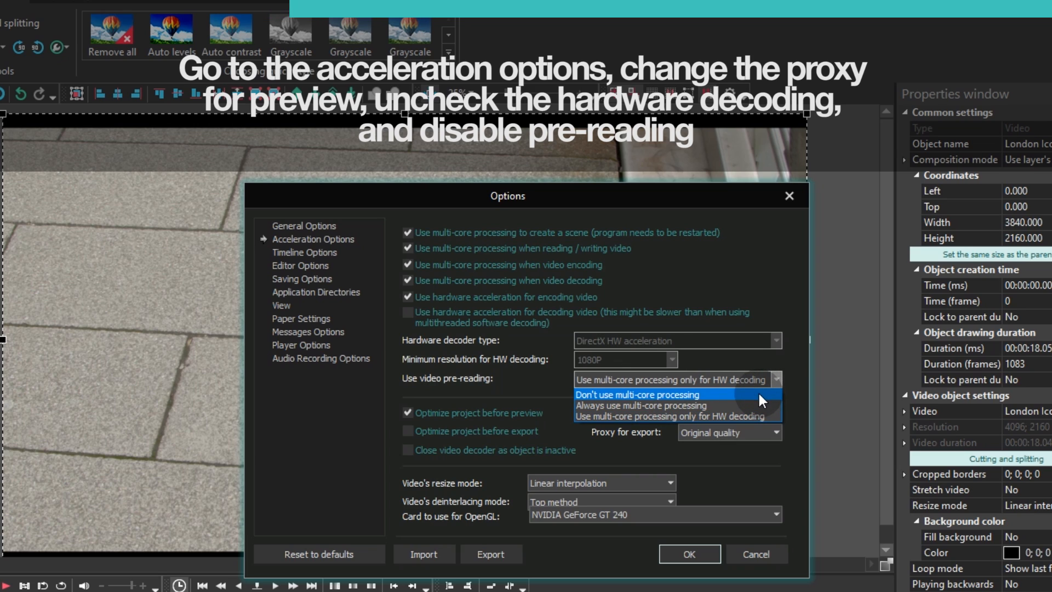
pyautogui.moveTo(670, 405)
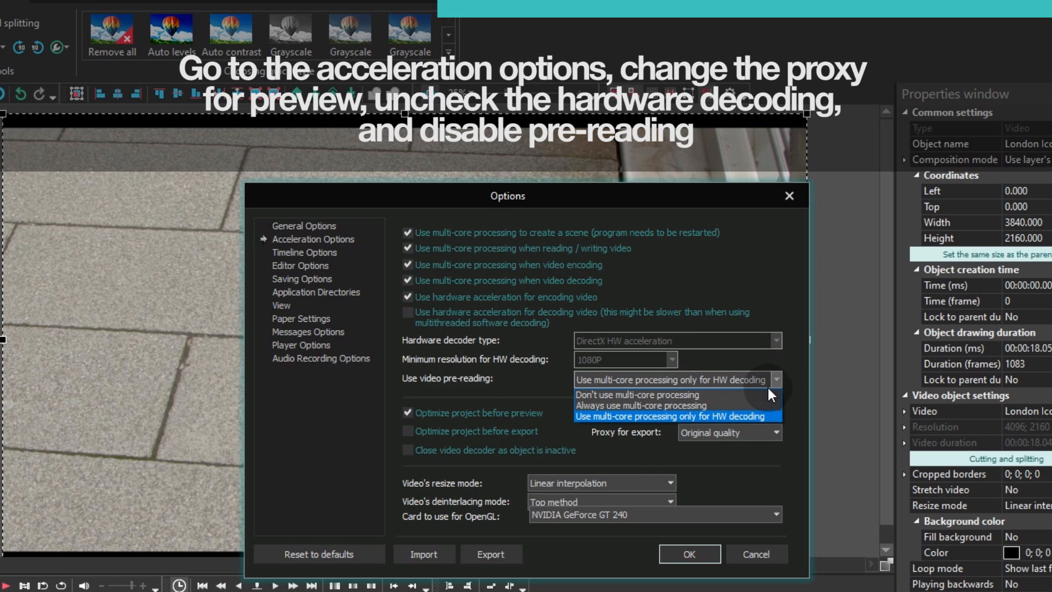
pyautogui.click(640, 394)
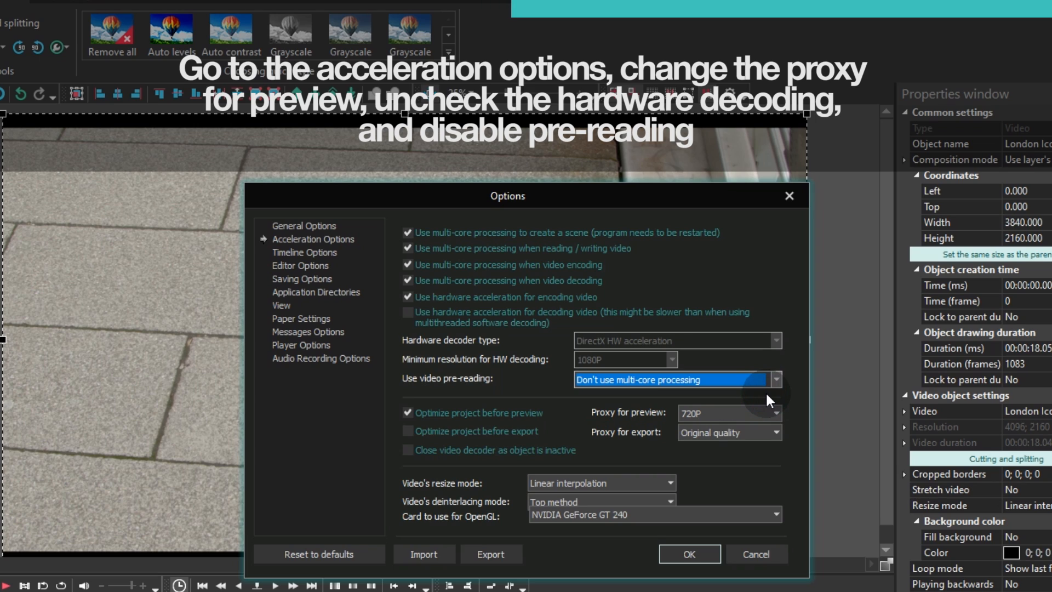
pyautogui.moveTo(768, 411)
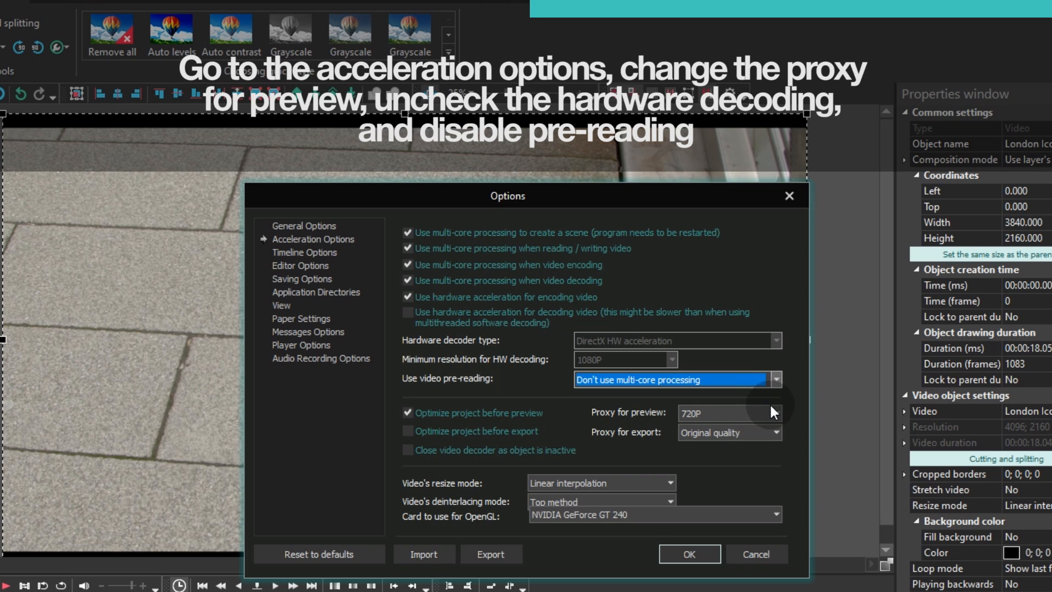
# - Change the Proxy for preview from 720P to 480P
pyautogui.click(776, 412)
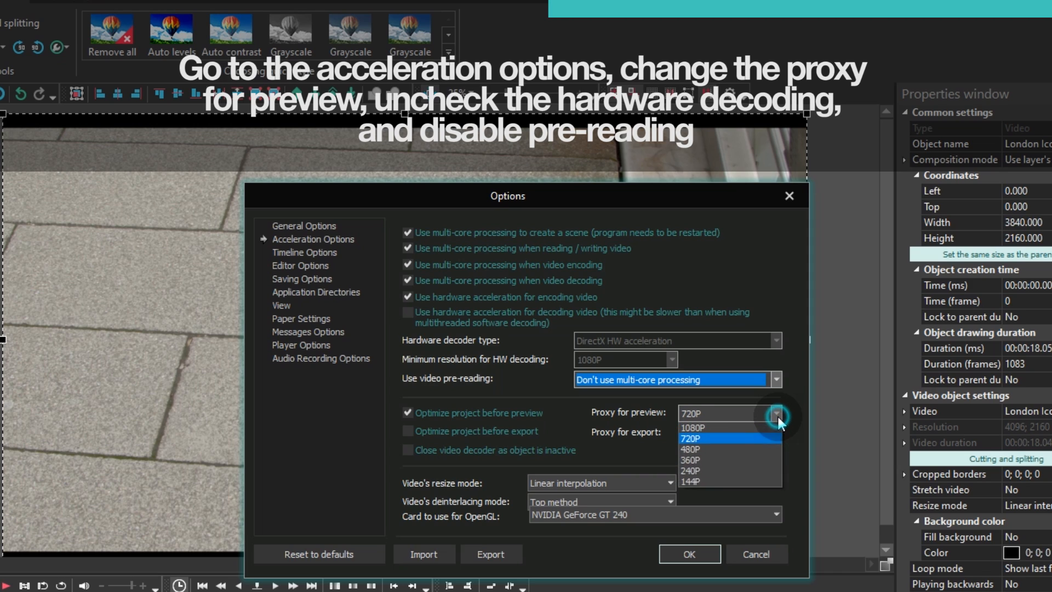
pyautogui.click(697, 439)
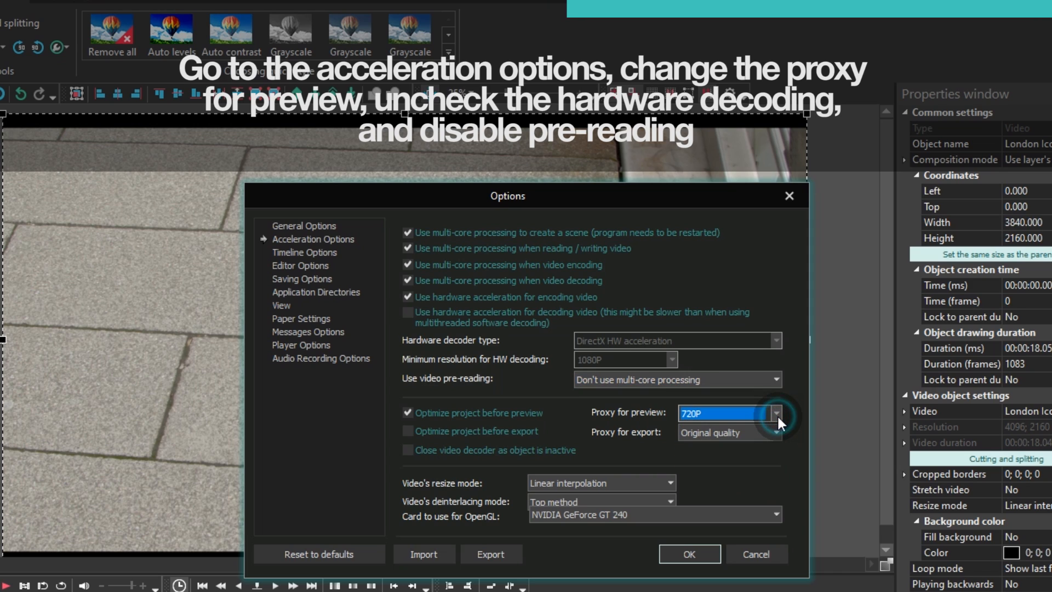
pyautogui.click(776, 412)
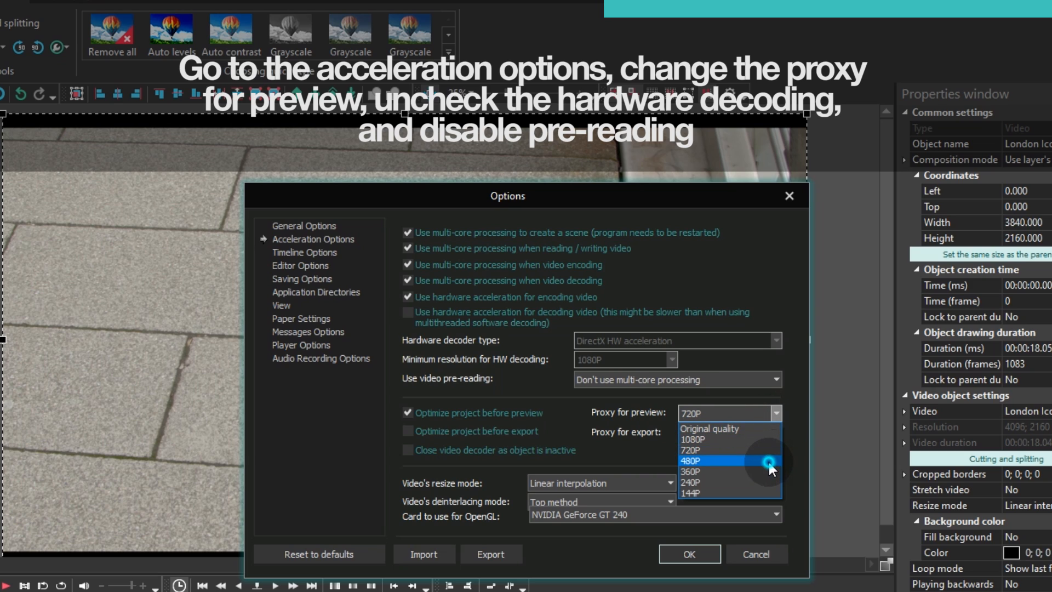
pyautogui.click(694, 460)
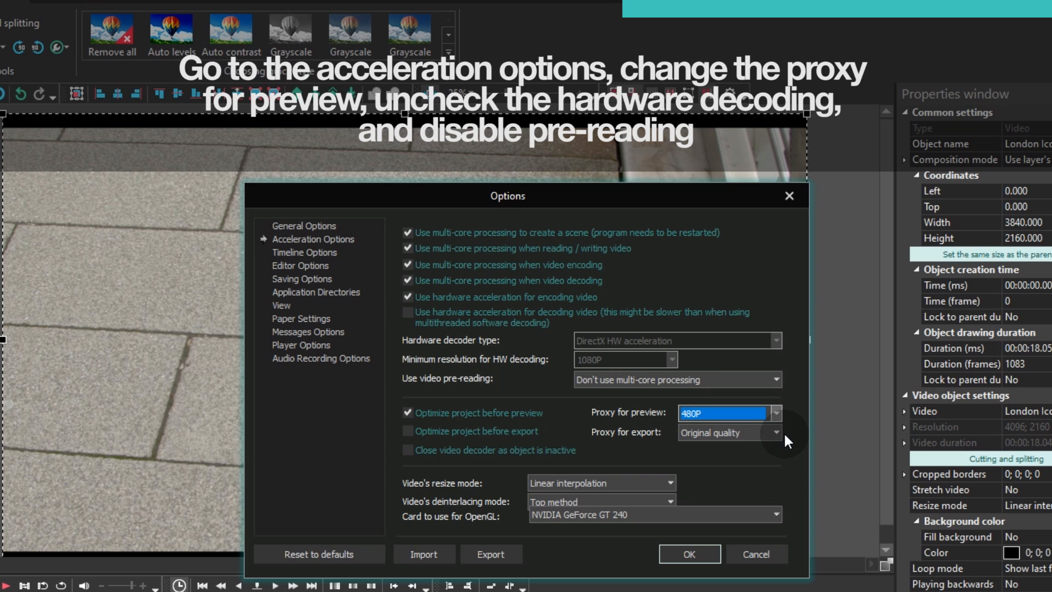
pyautogui.moveTo(620, 439)
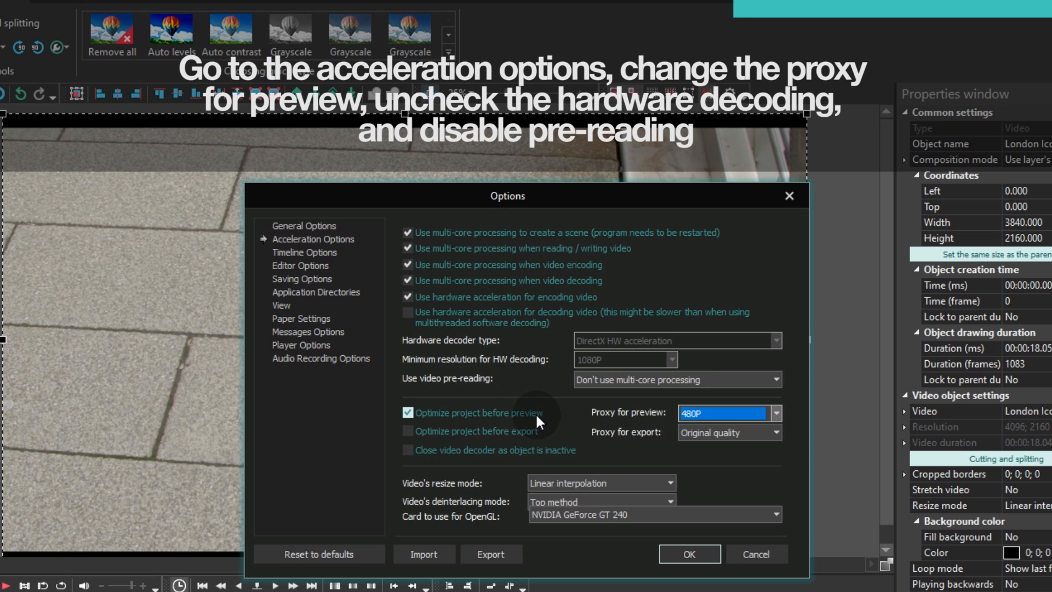
# - Uncheck 'Optimize project before preview', check 'Close video decoder as object is inactive', and apply with OK
pyautogui.click(408, 413)
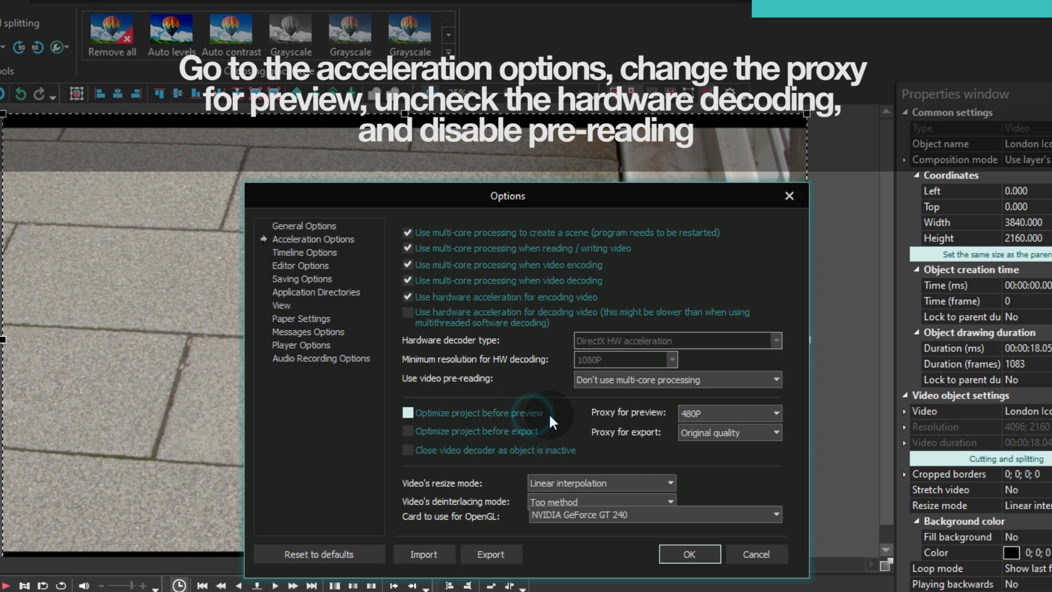
pyautogui.click(408, 413)
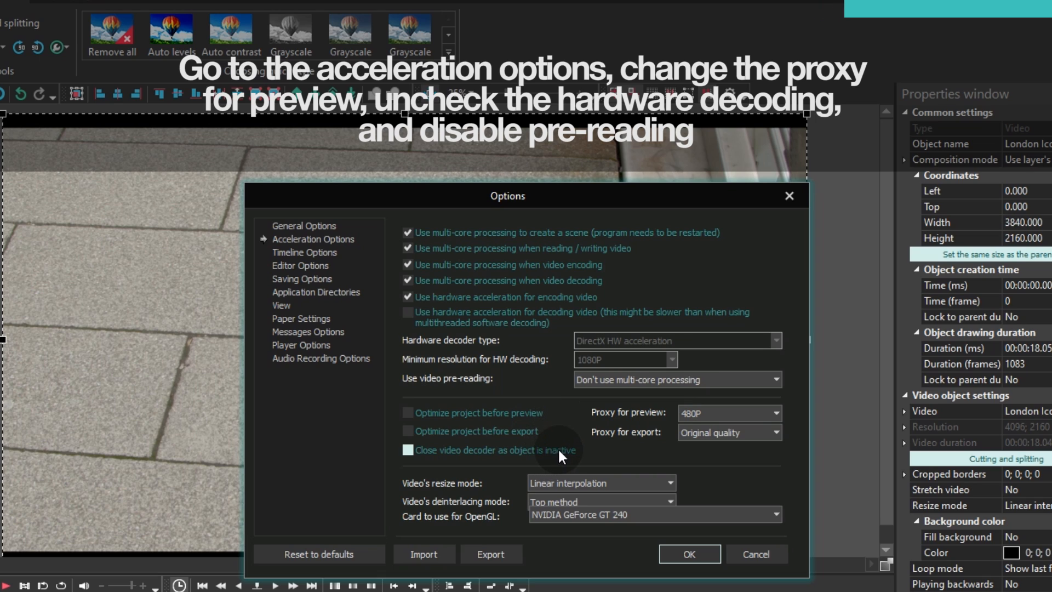
pyautogui.click(408, 449)
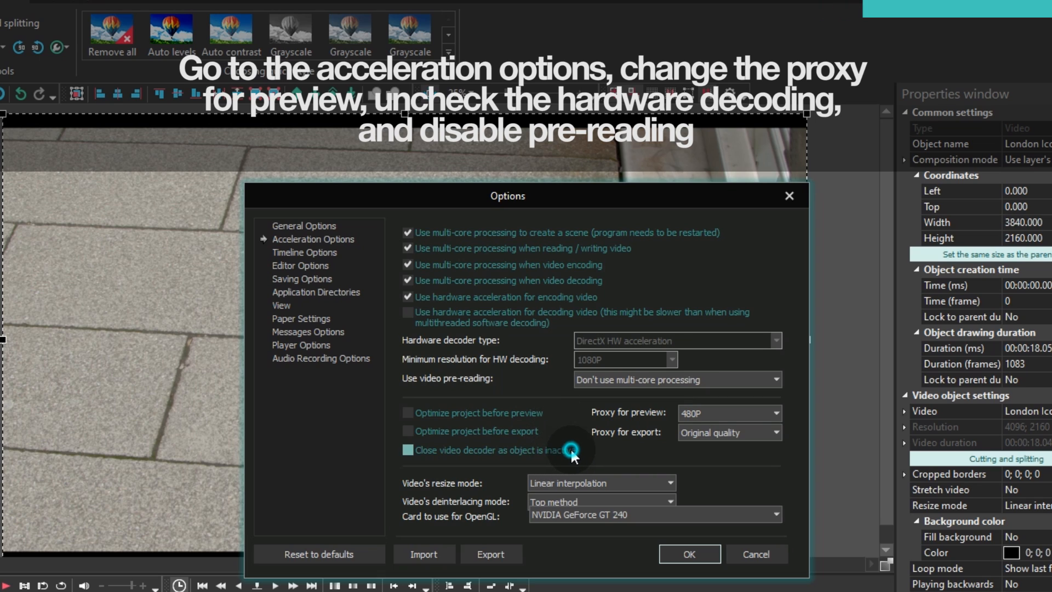
pyautogui.click(408, 451)
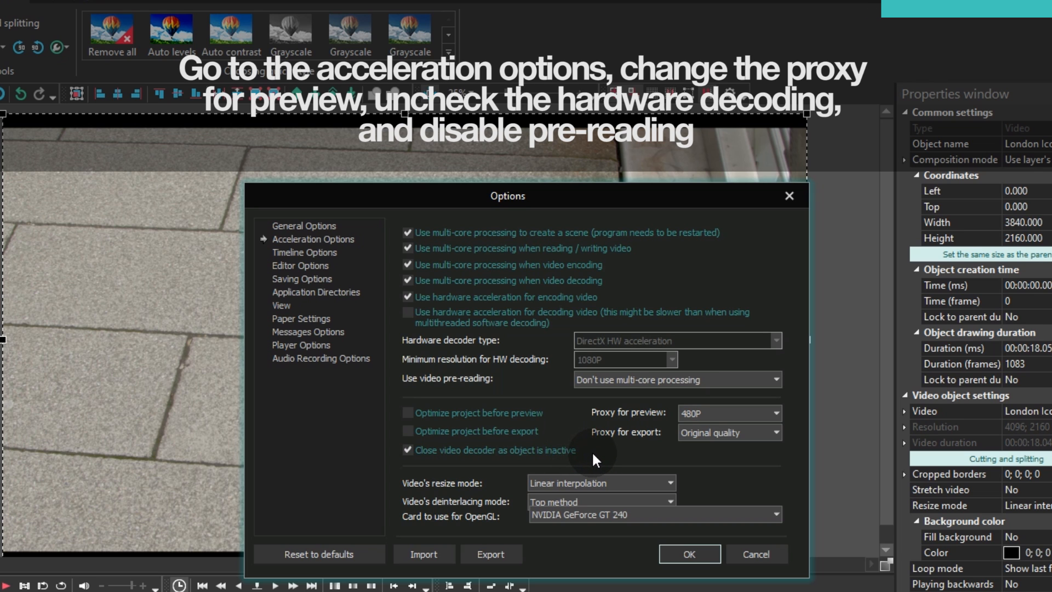
pyautogui.moveTo(688, 579)
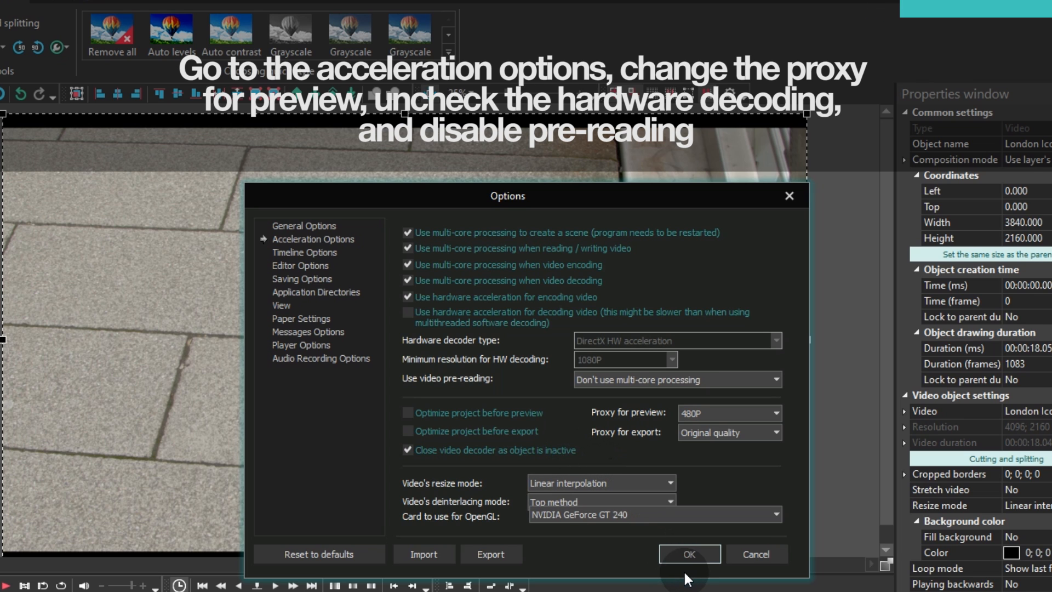
pyautogui.click(688, 554)
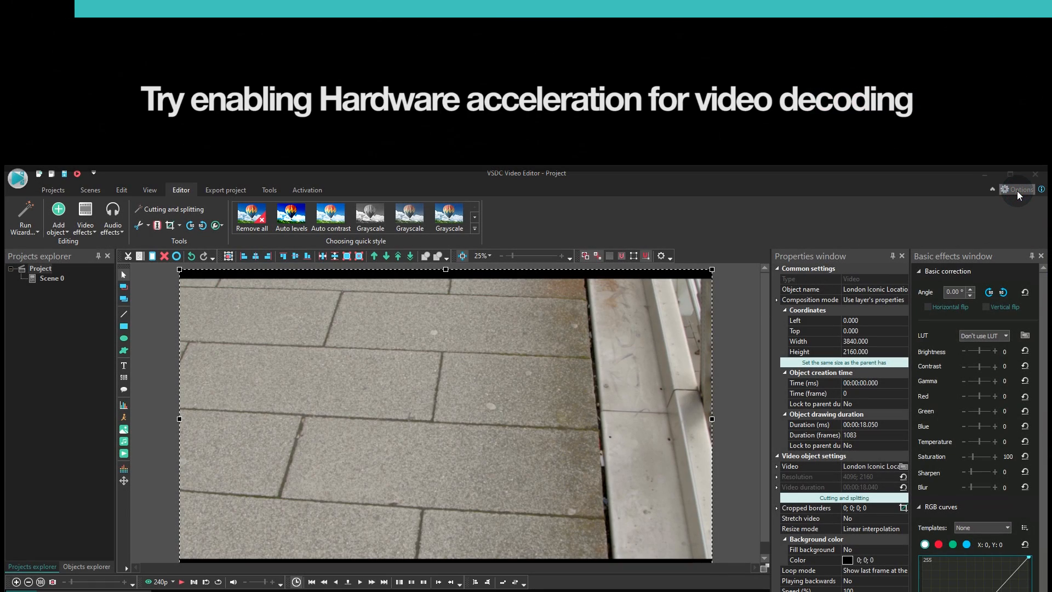
# - Reopen Options and enable 'Use hardware acceleration for decoding video'
pyautogui.click(1019, 189)
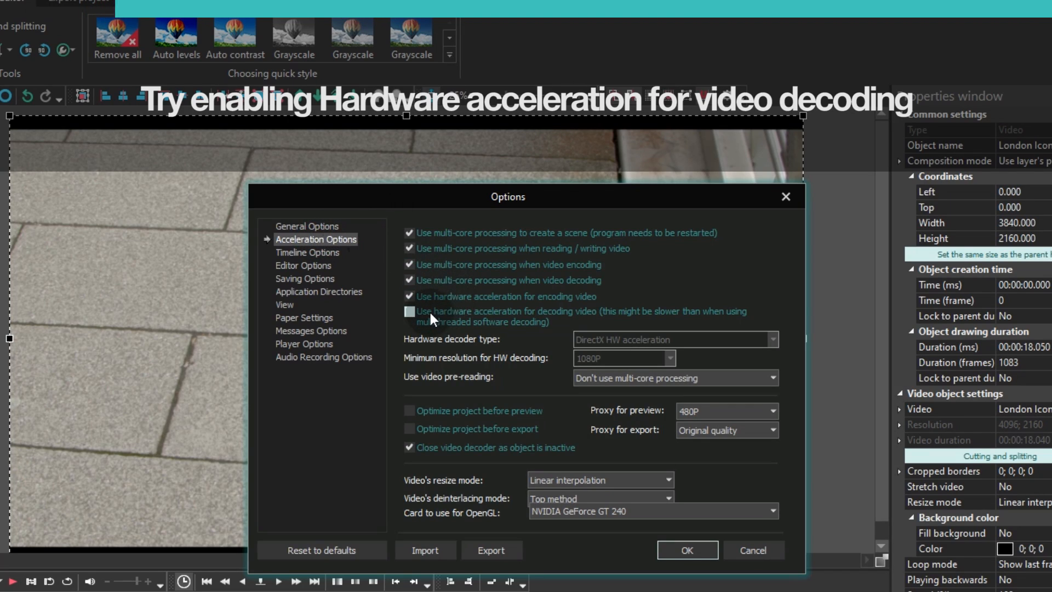
pyautogui.click(407, 311)
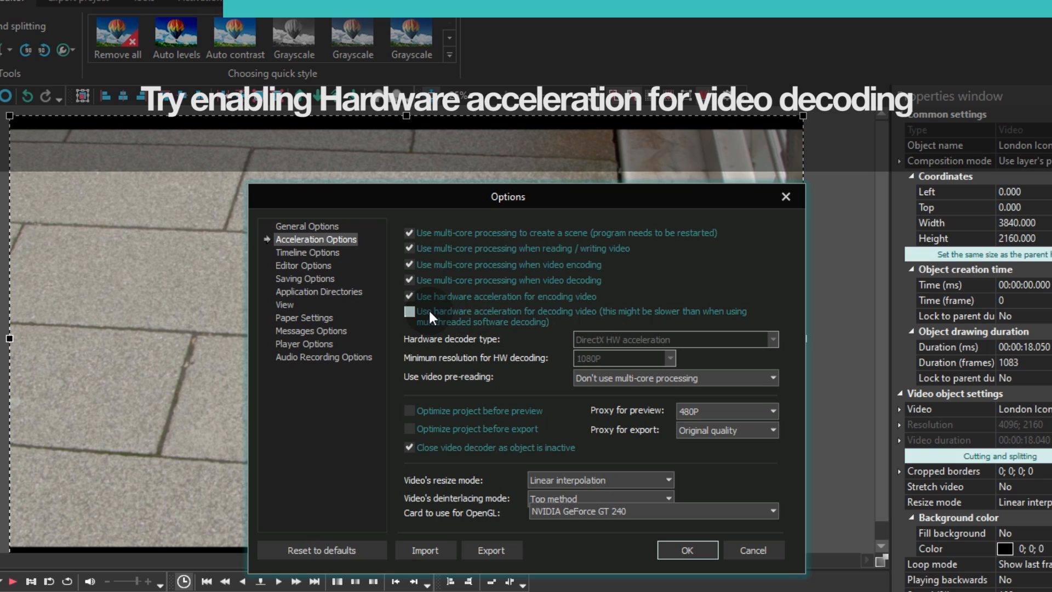
pyautogui.click(405, 312)
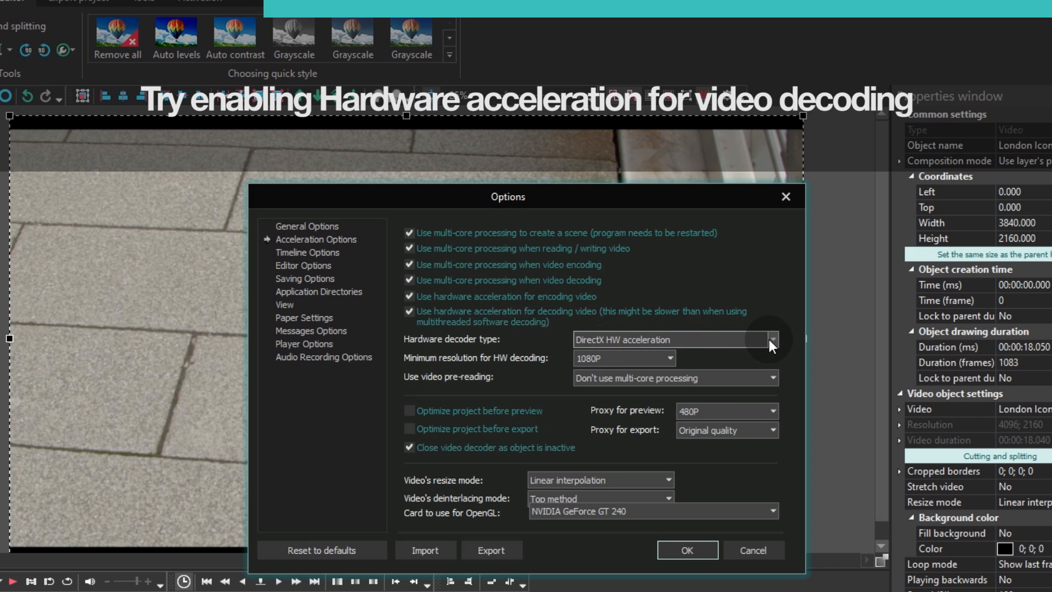
# - Expand the Hardware decoder type list showing NVidia, Intel, DirectX, Direct3D and Cuda
pyautogui.click(768, 339)
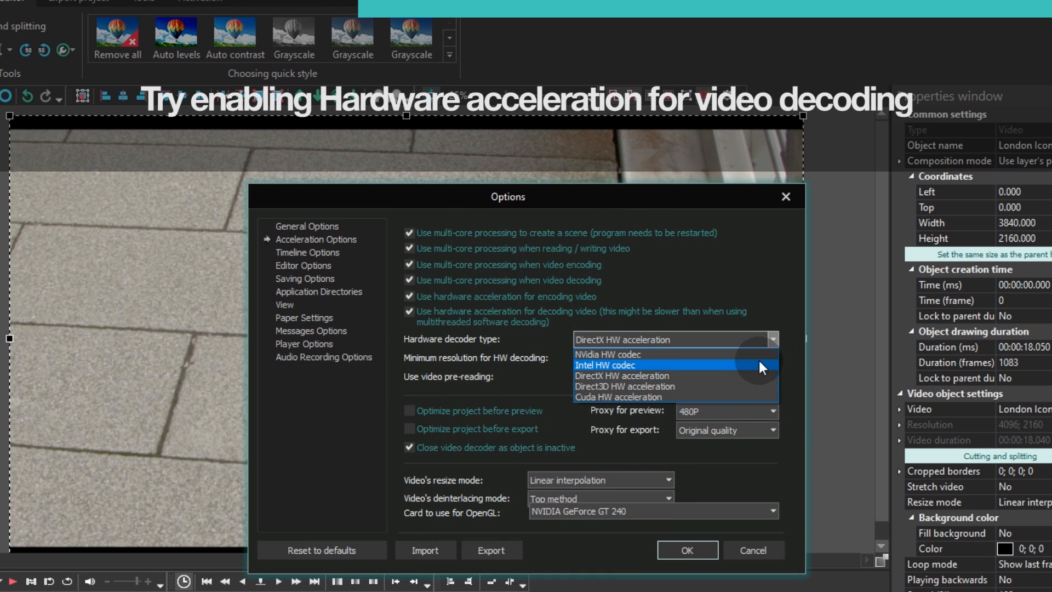
pyautogui.moveTo(623, 387)
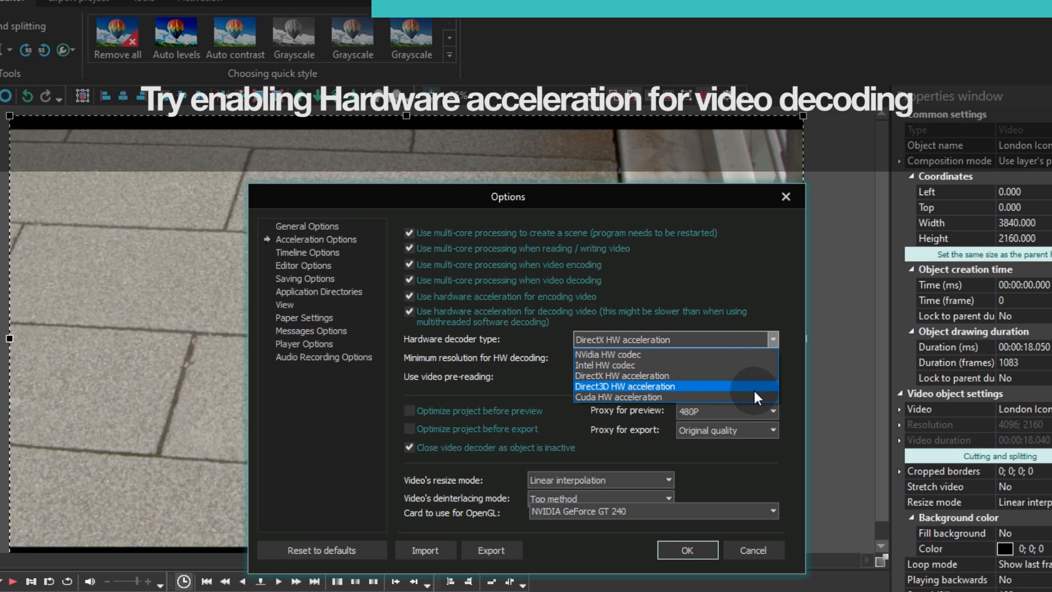
pyautogui.moveTo(670, 364)
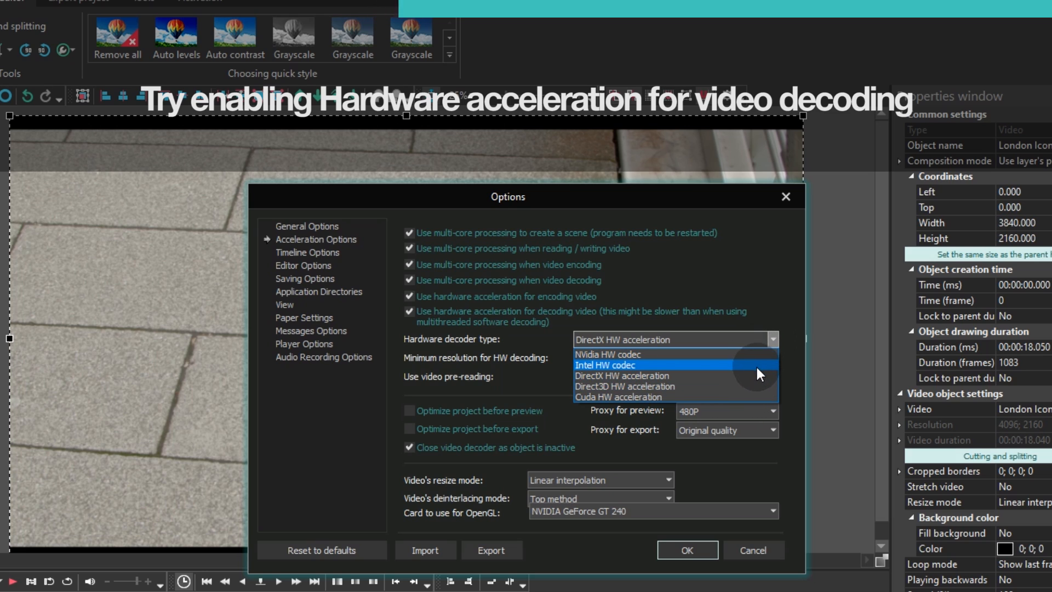
pyautogui.moveTo(756, 387)
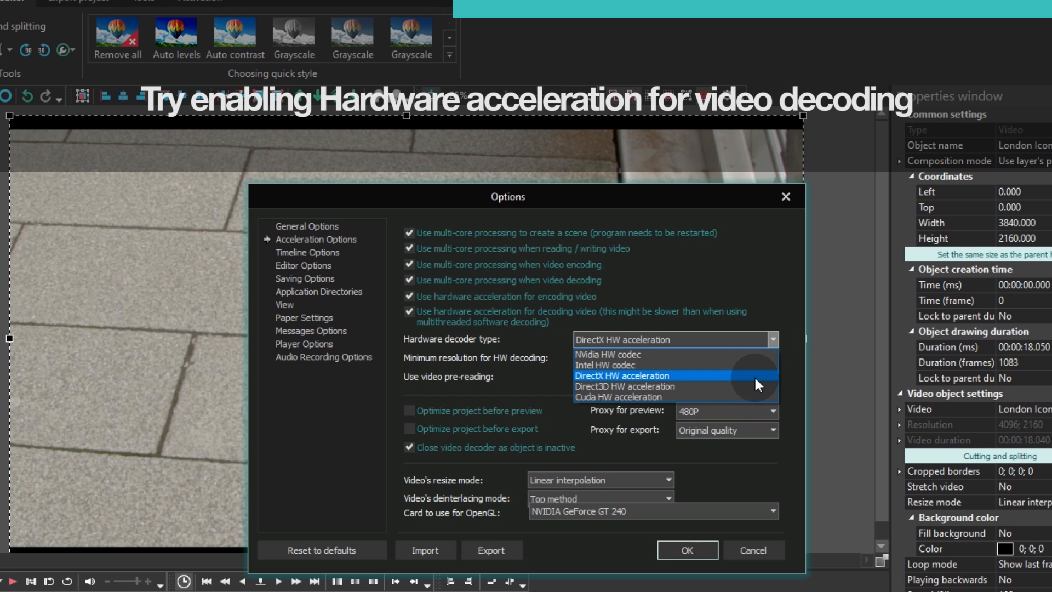
pyautogui.moveTo(603, 354)
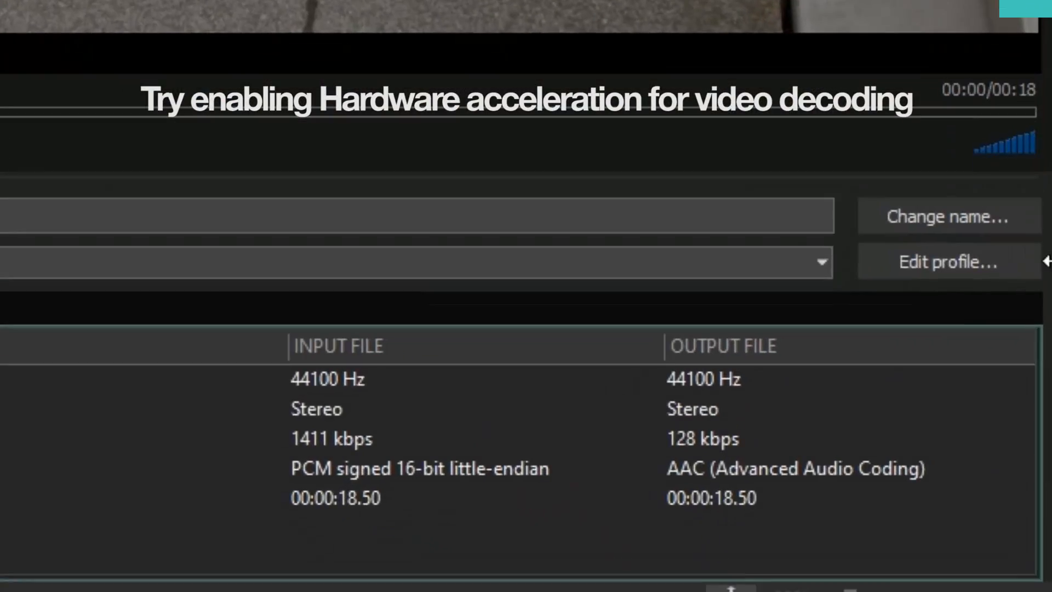
# - Edit the export profile so H264 Settings use NVidia HW acceleration, and confirm
pyautogui.click(946, 261)
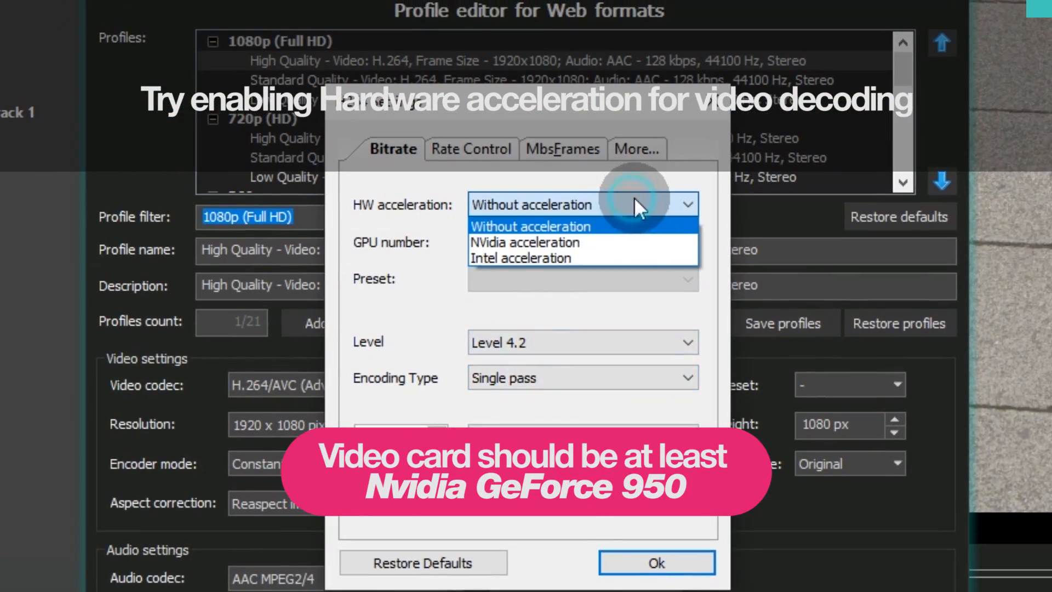
pyautogui.click(525, 242)
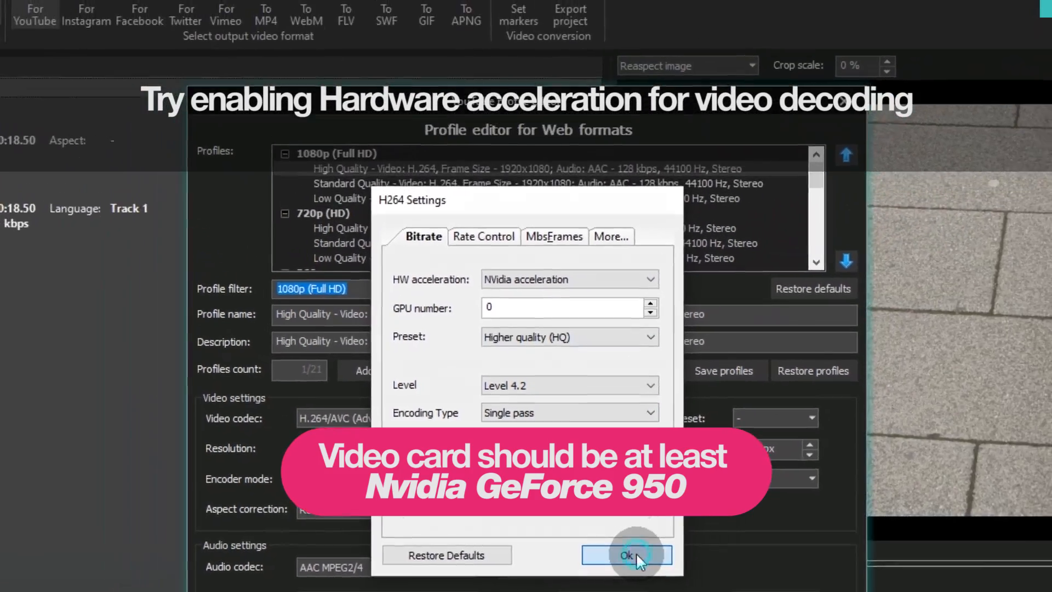
pyautogui.click(625, 555)
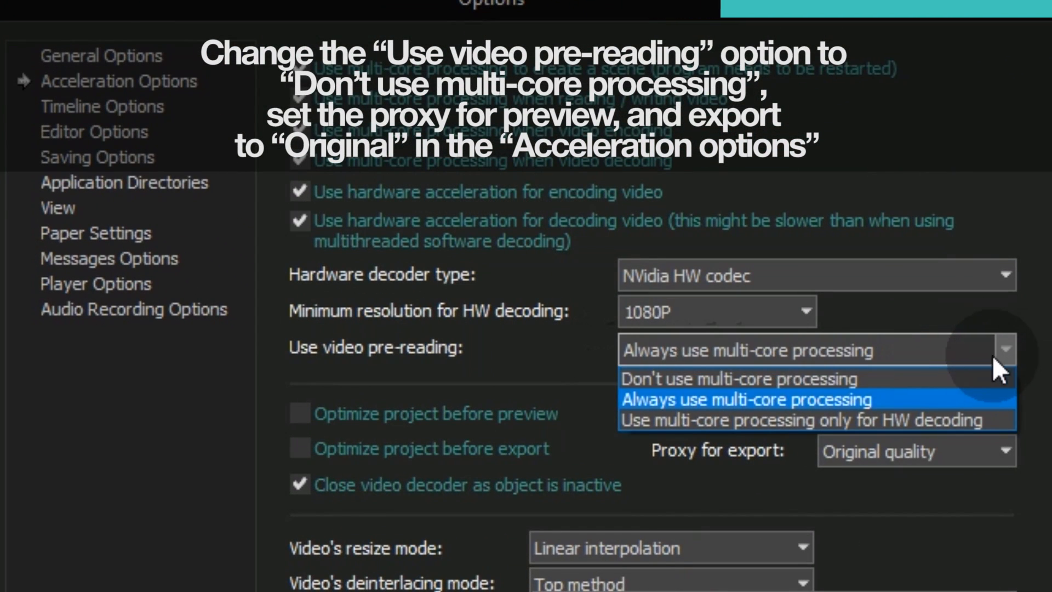
# - Set video pre-reading to no multi-core processing and Proxy for preview to Original quality
pyautogui.click(734, 378)
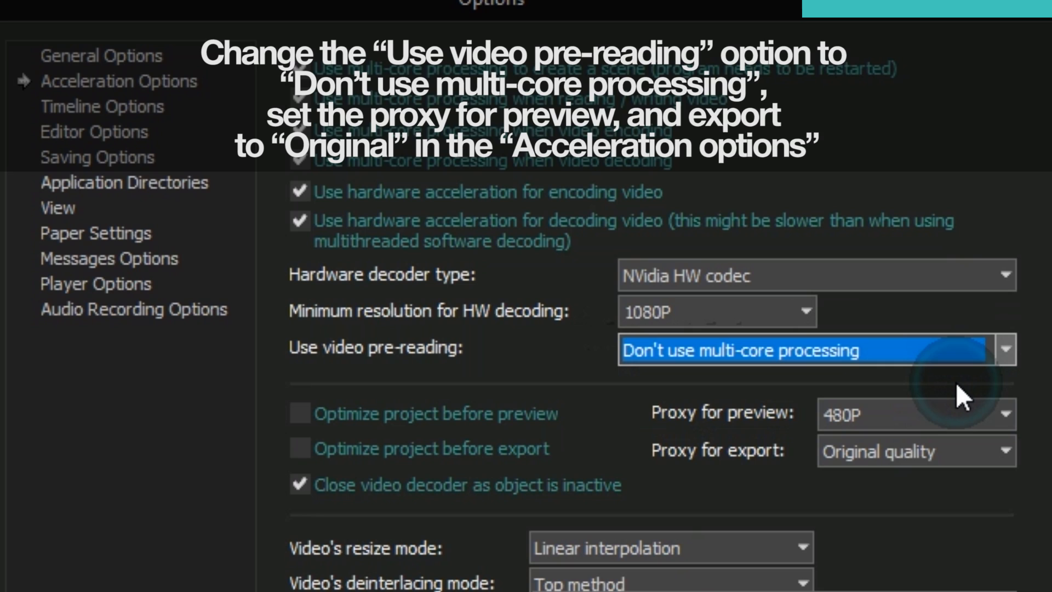
pyautogui.click(1002, 413)
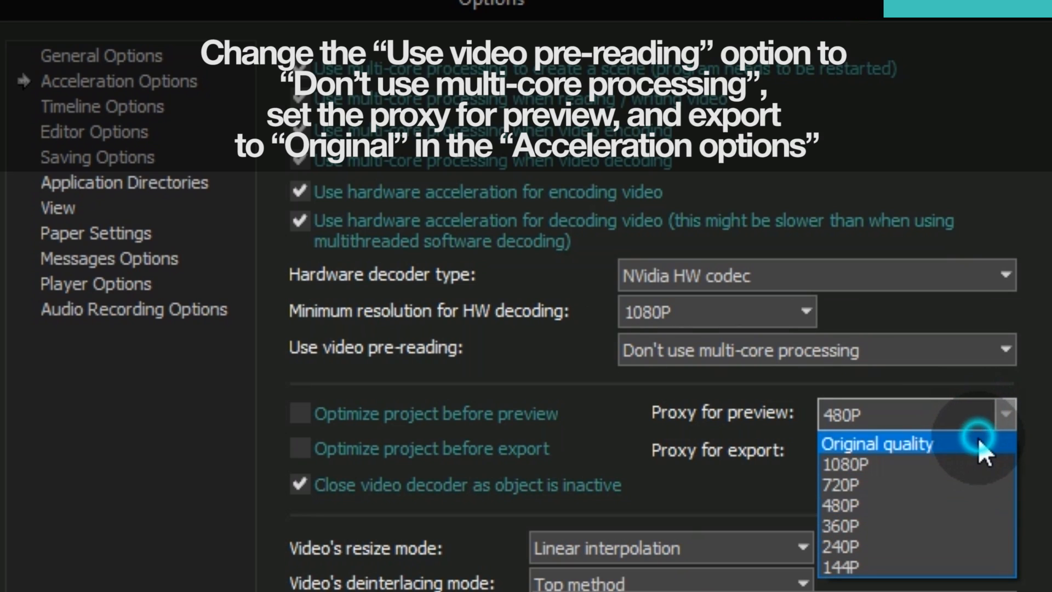
pyautogui.click(876, 444)
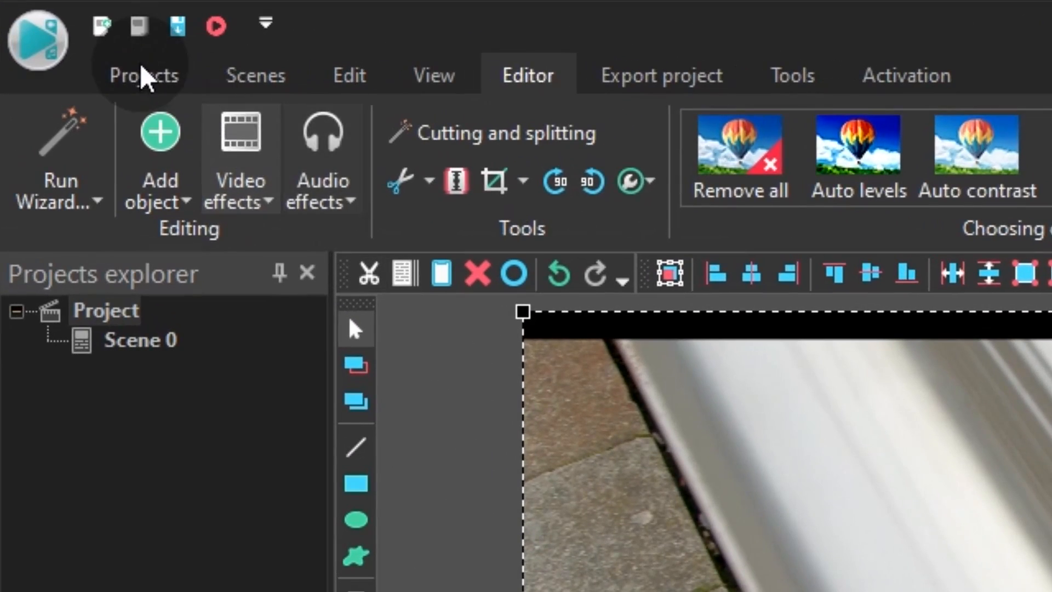
# - Switch the ribbon to the Projects tab with its project management commands
pyautogui.click(142, 75)
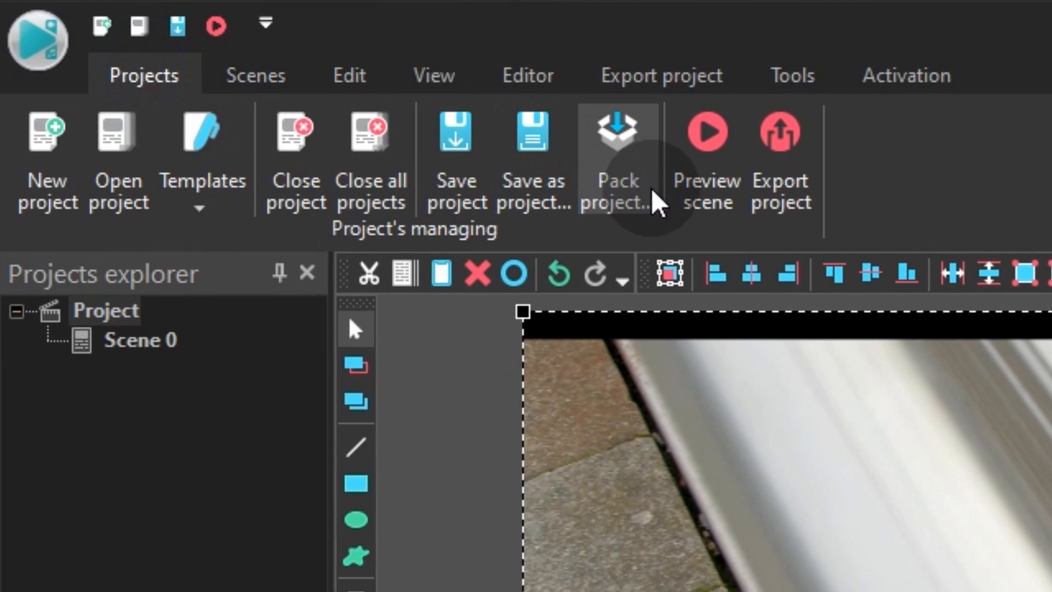